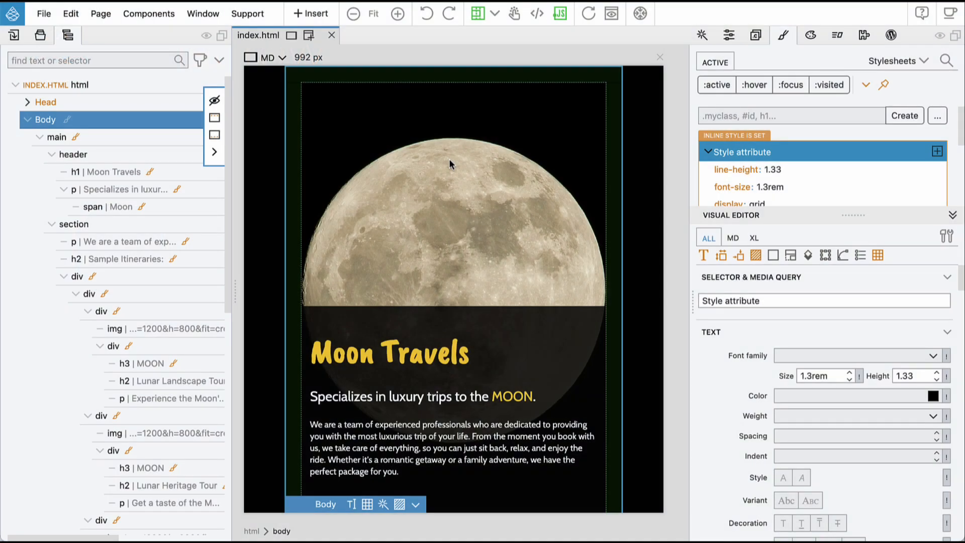
mouse_move(486, 153)
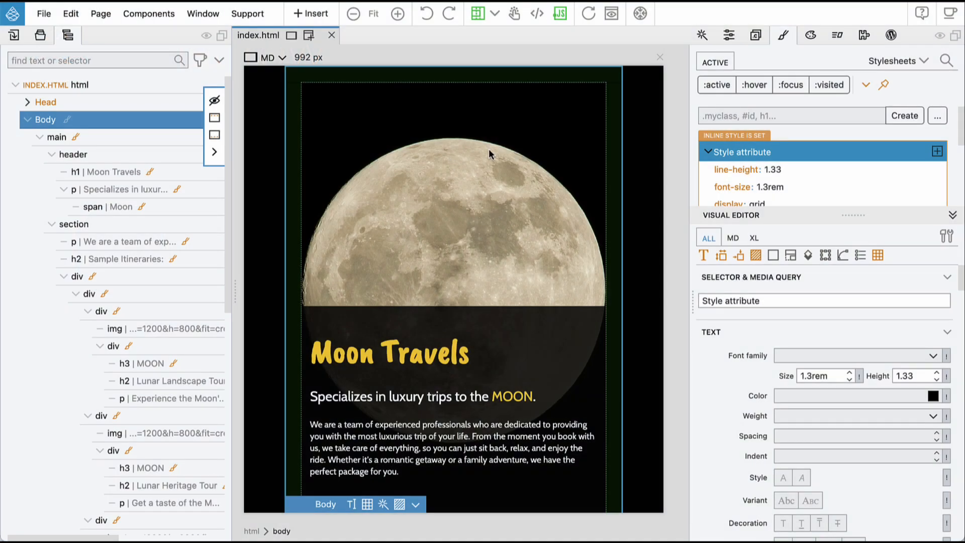
mouse_move(818, 231)
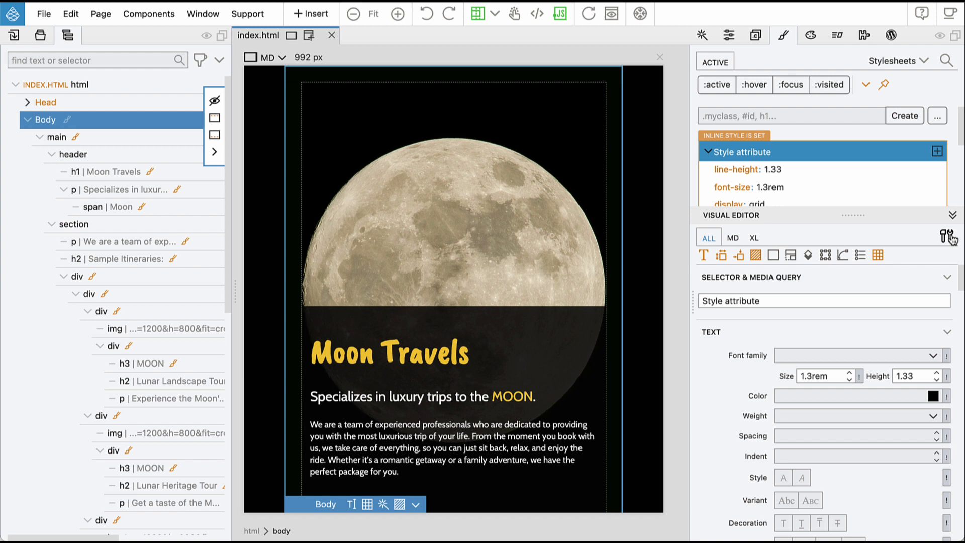
Launch the CSS Tree [beta] inspector and select the h1 Moon Travels heading to show its styles
left_click(949, 237)
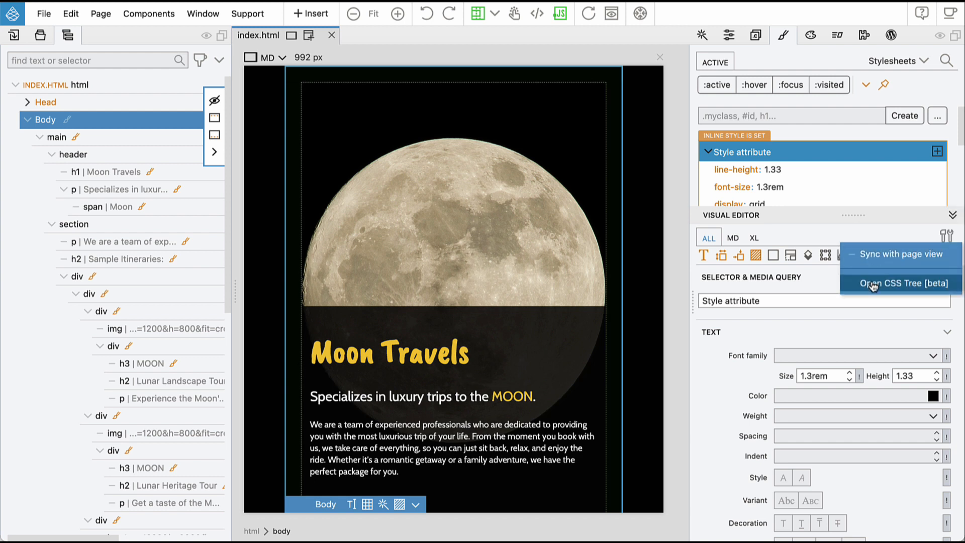
mouse_move(878, 291)
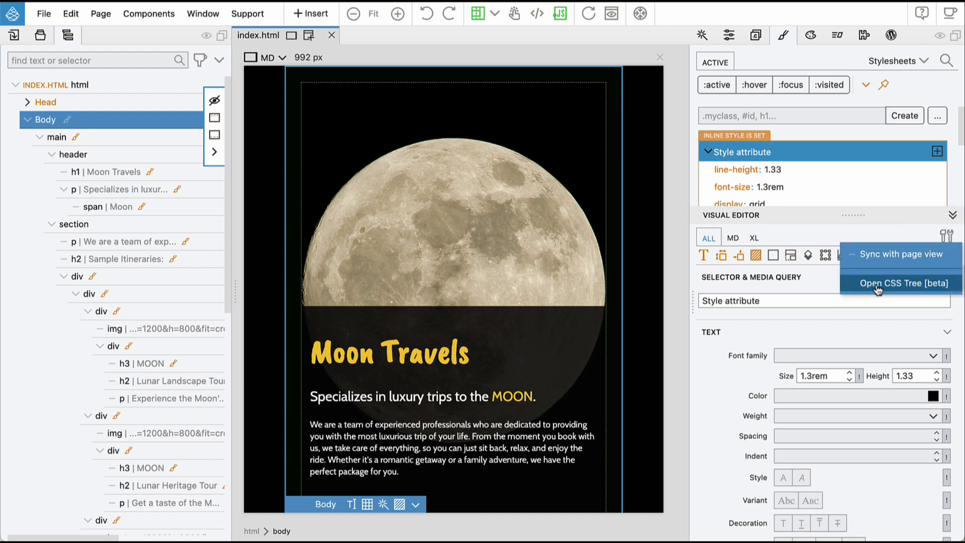
left_click(903, 283)
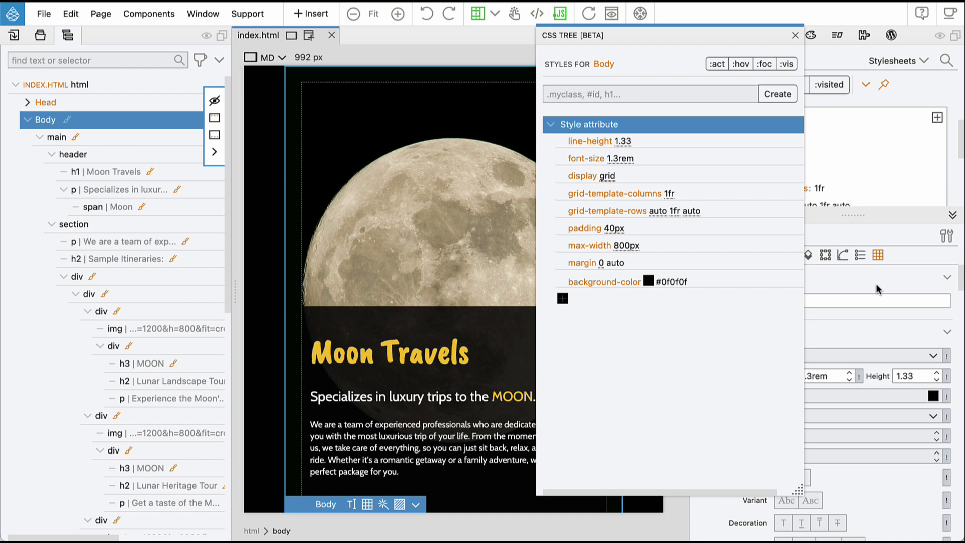
mouse_move(881, 290)
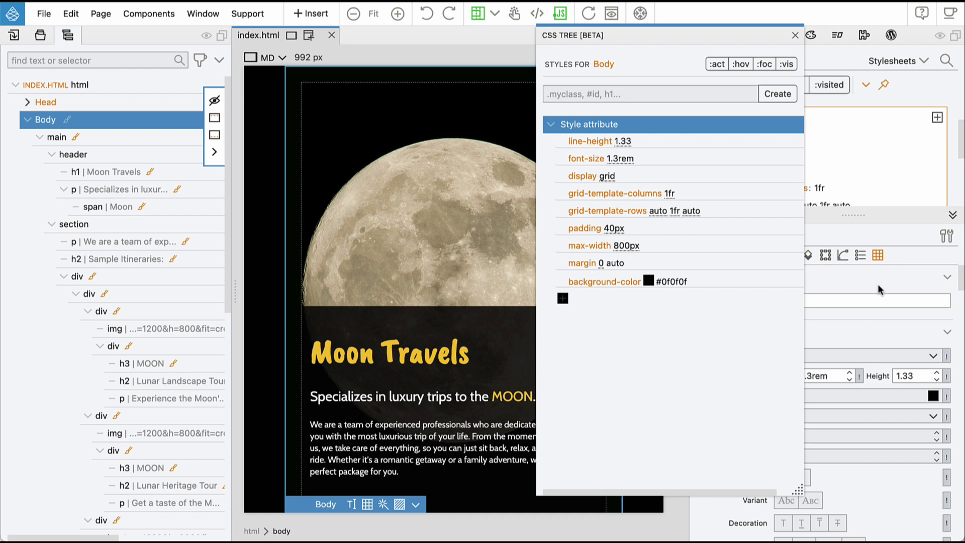
mouse_move(827, 278)
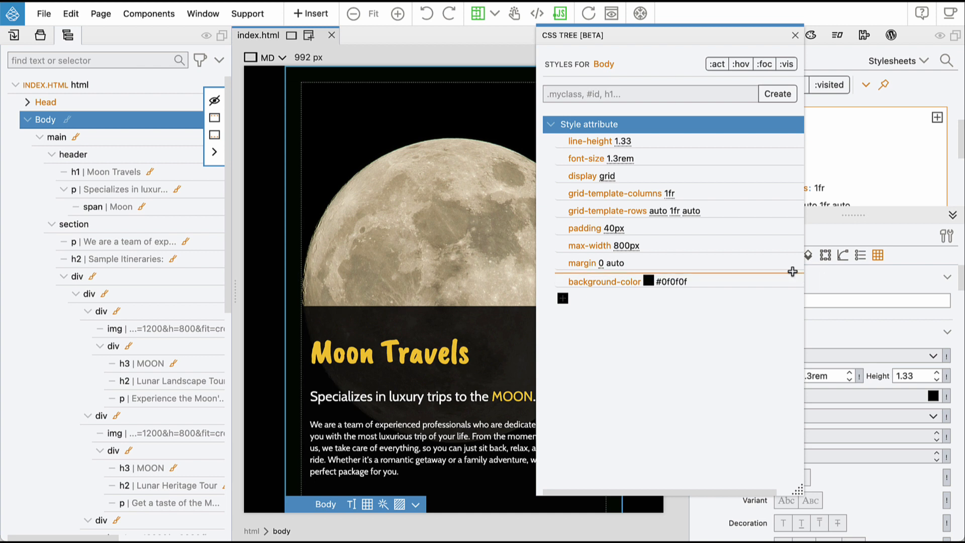
left_click(559, 246)
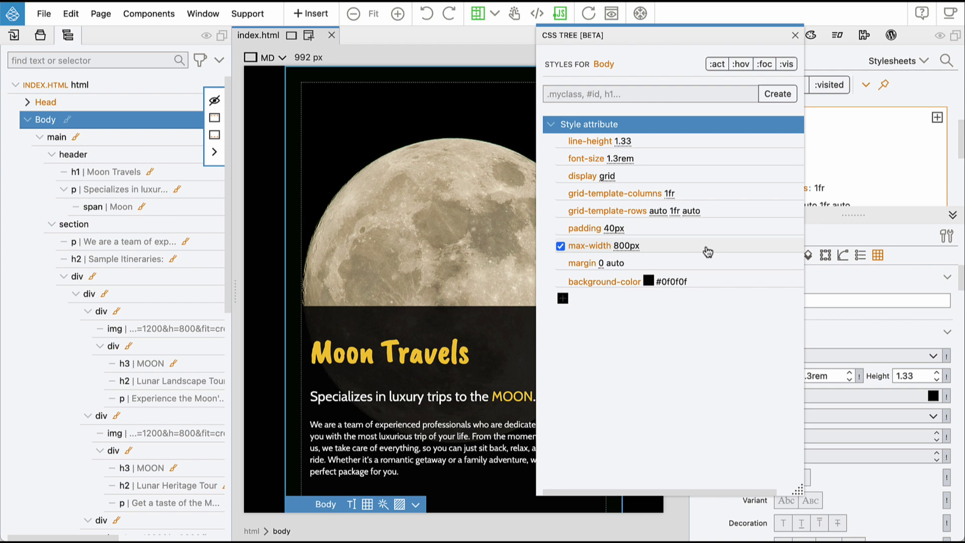
left_click(390, 353)
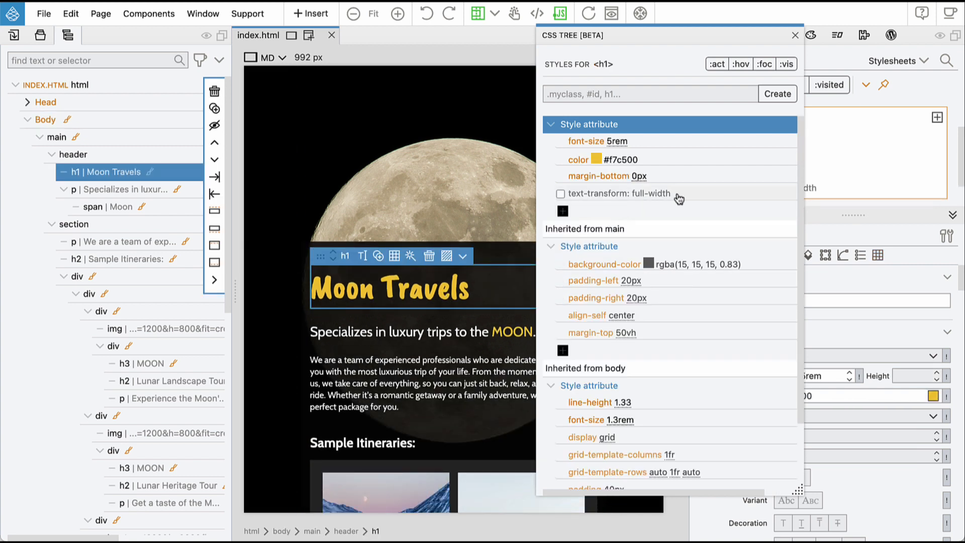
left_click(561, 140)
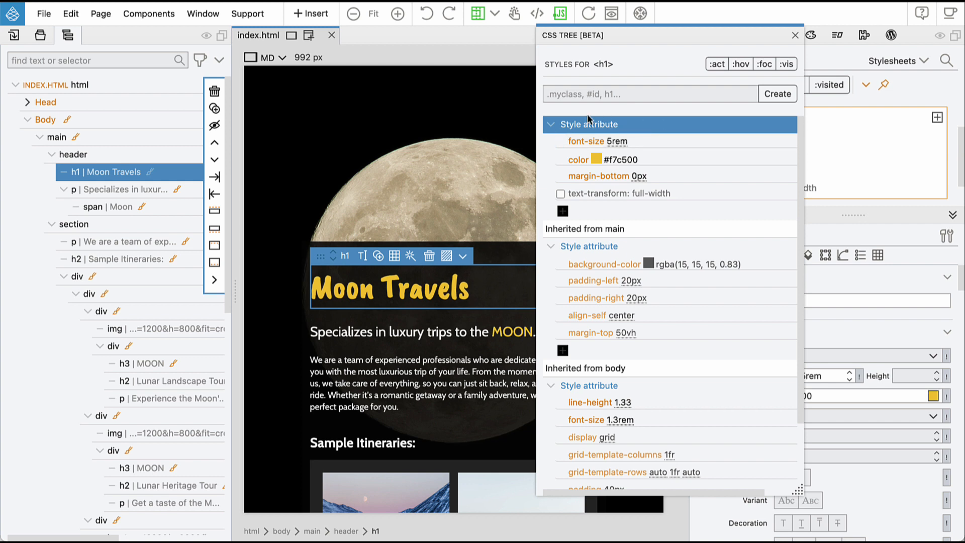
scroll("down", 3)
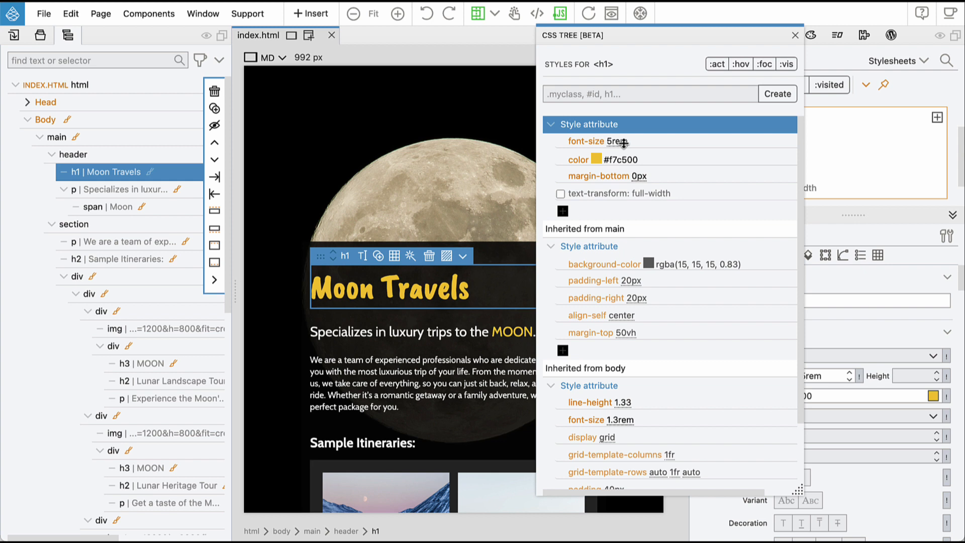
Set the heading font-size to 4rem and its color to #f7bf00, then disable the color
left_click(593, 159)
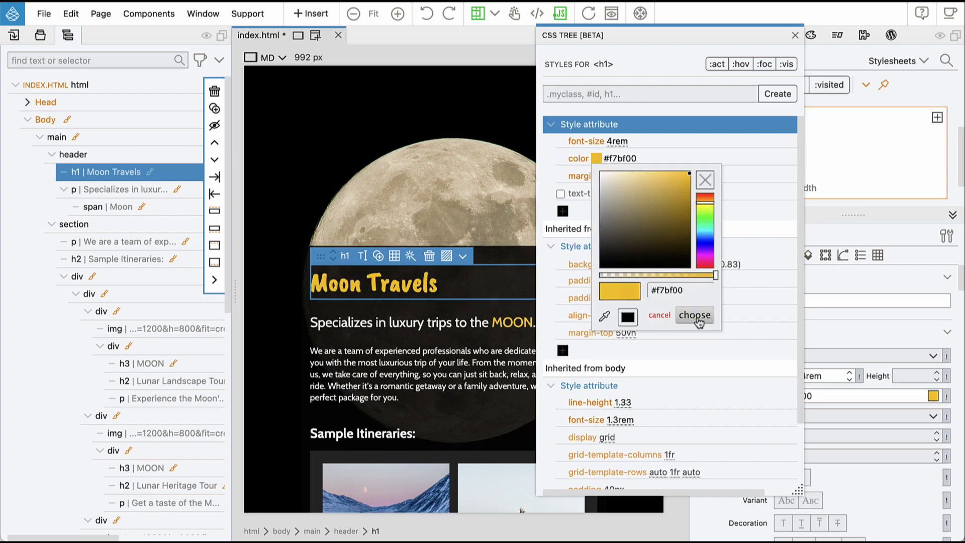
left_click(694, 315)
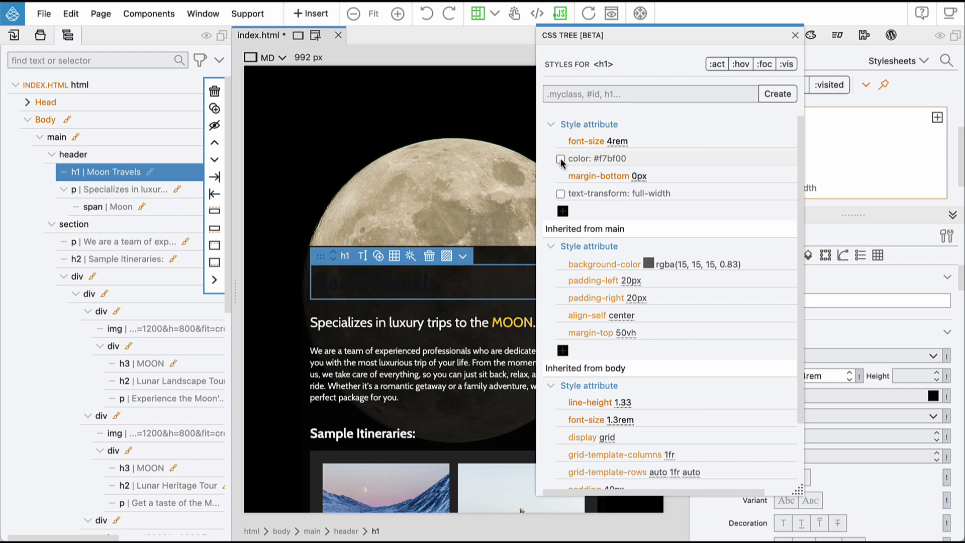
Re-enable the #f7bf00 heading color and delete its margin-bottom: 0px property
left_click(560, 159)
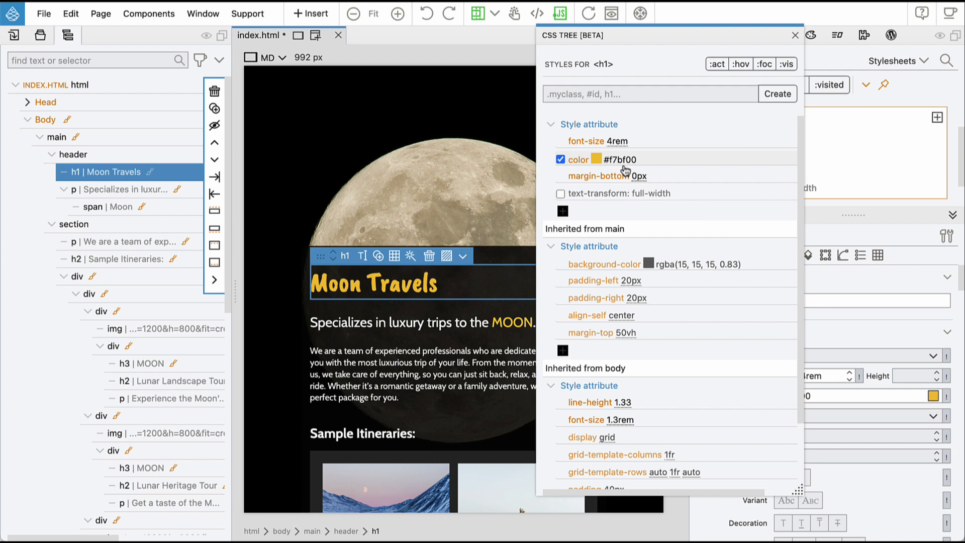
left_click(640, 176)
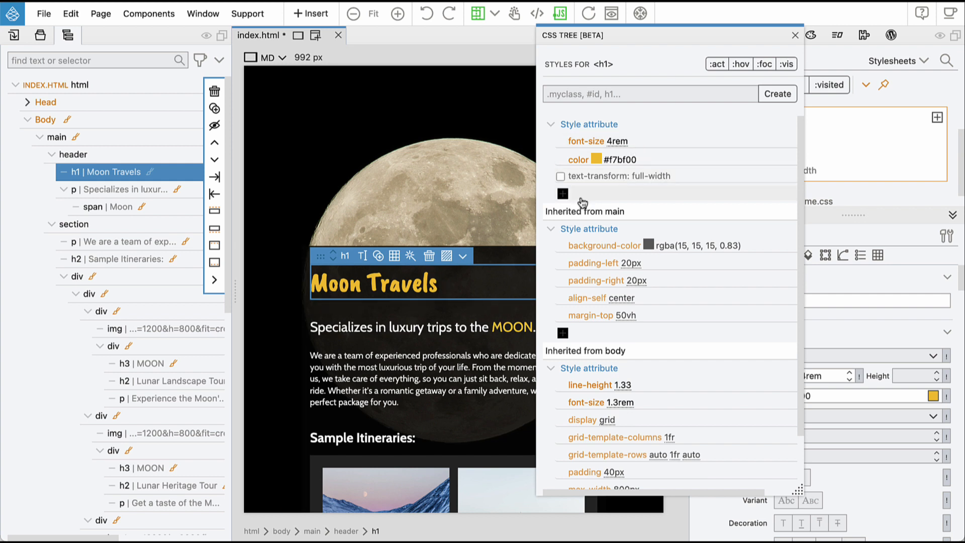
Add margin-top: 80px to the heading's Style attribute via the mt80 shortcut
left_click(559, 140)
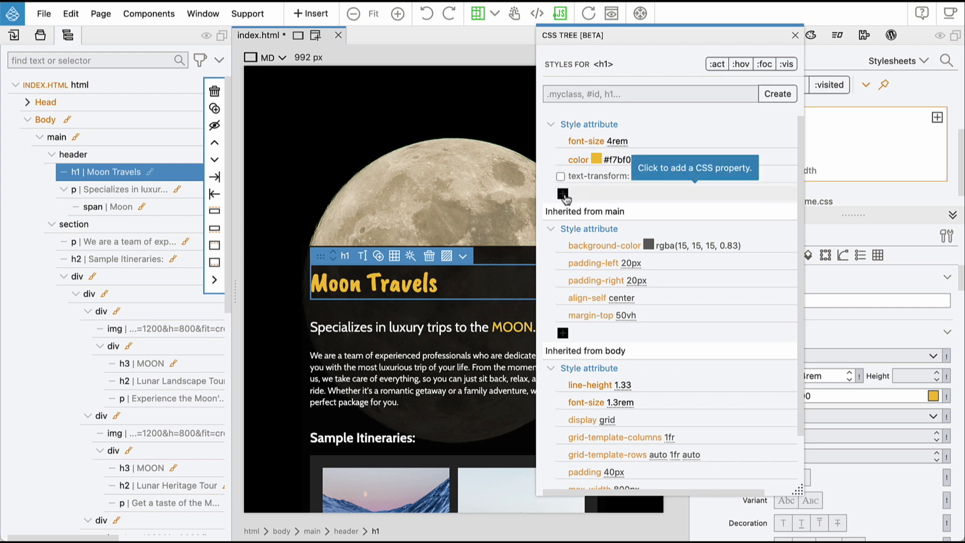
left_click(562, 196)
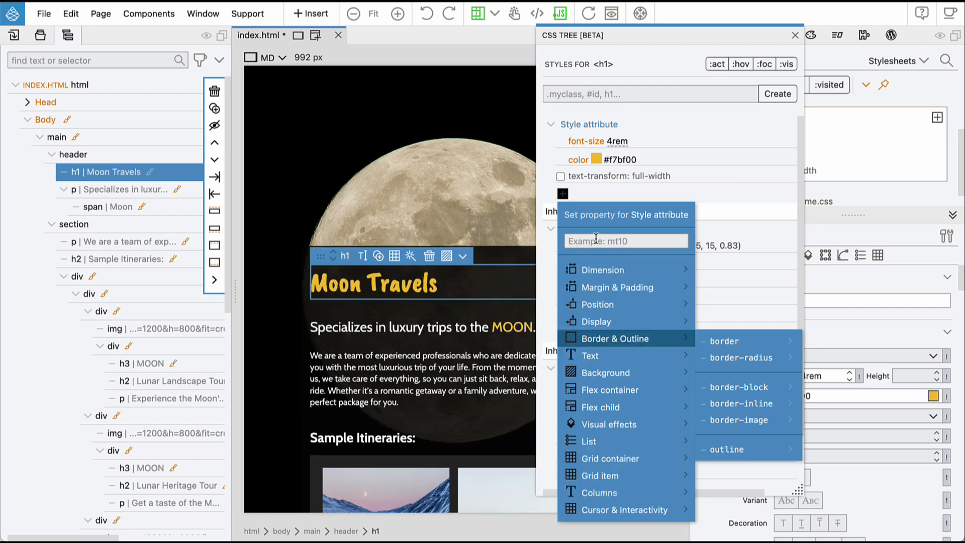
type("mt80")
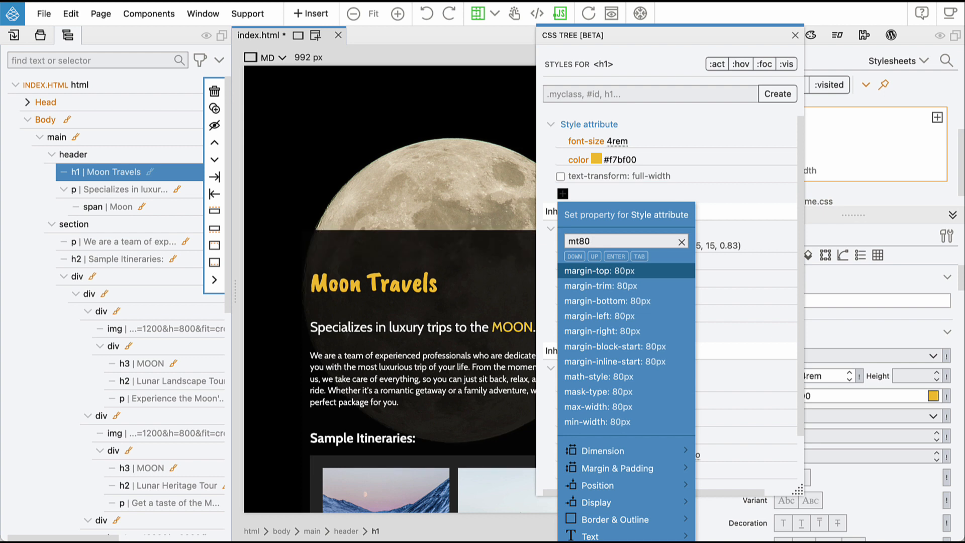
left_click(597, 271)
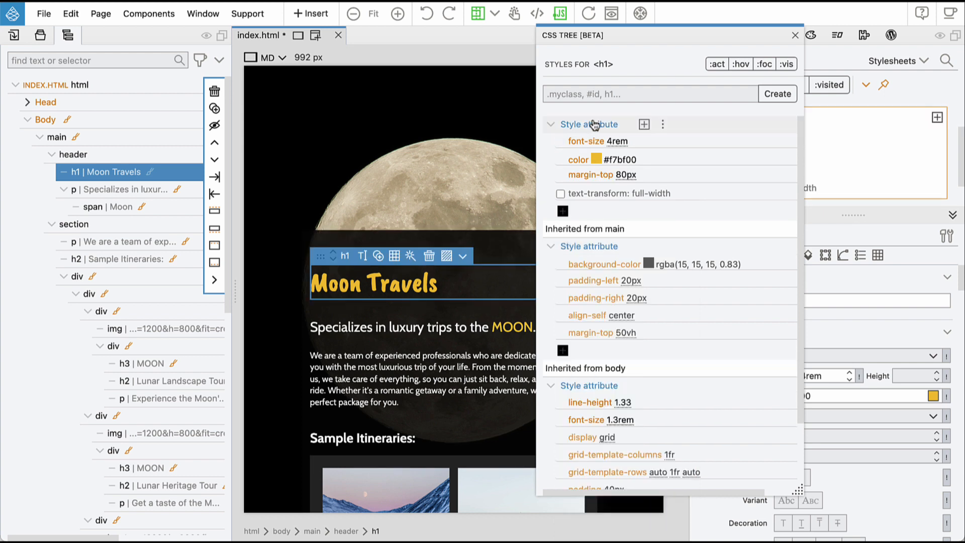
mouse_move(643, 125)
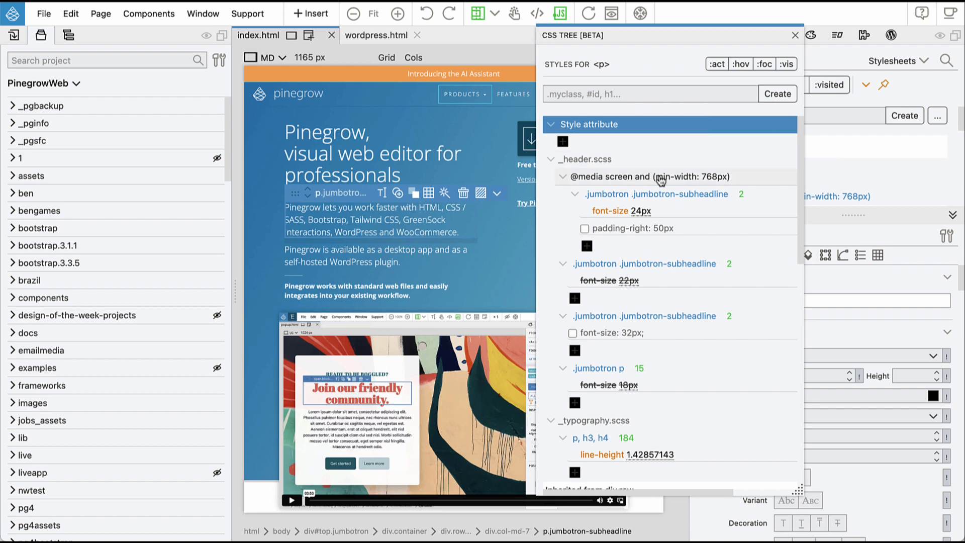
left_click(661, 176)
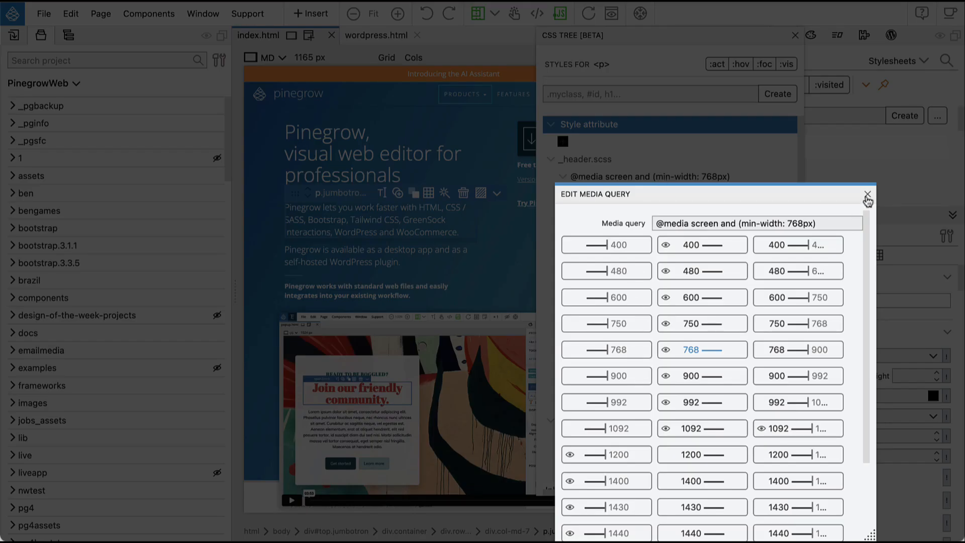
left_click(867, 195)
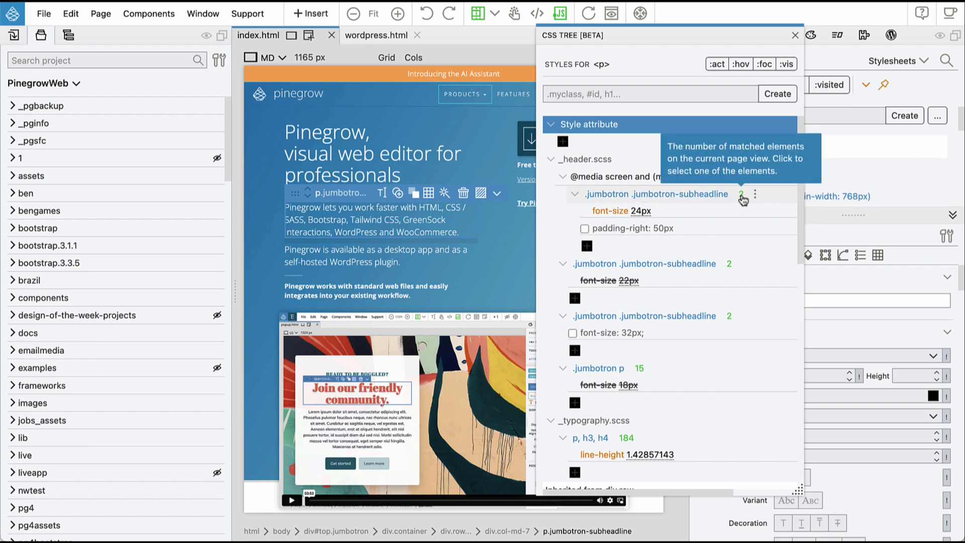
left_click(740, 194)
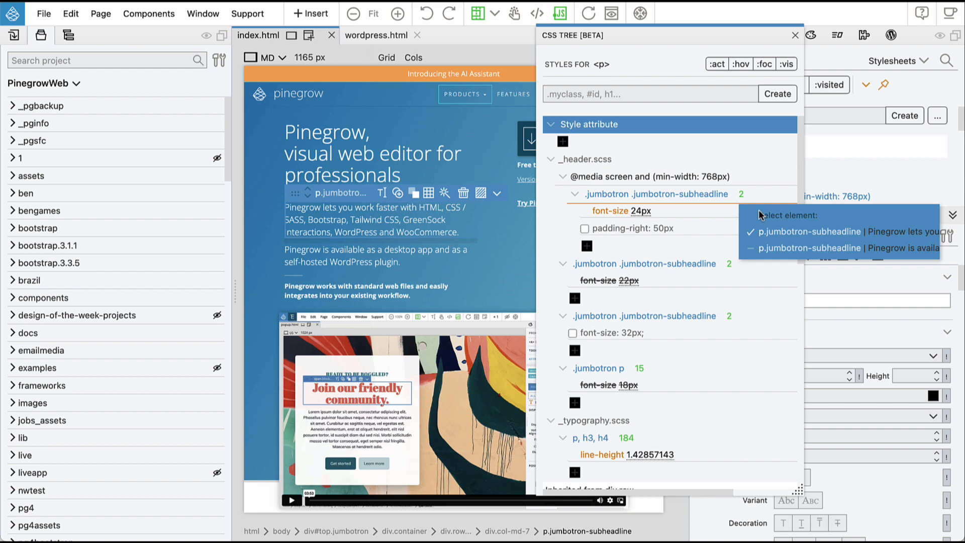